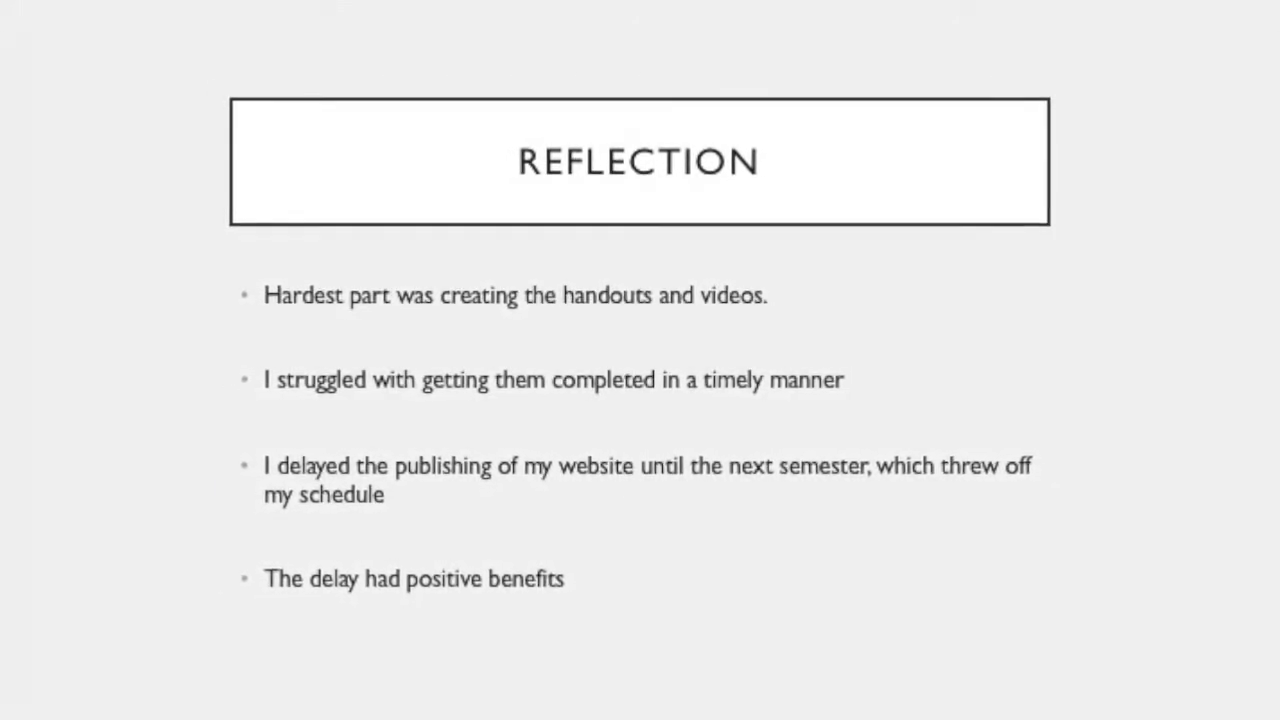
Step: Advance to the Reflection slide noting the Canvas cross-posting video got the most positive feedback
{"action": "key", "text": "Right"}
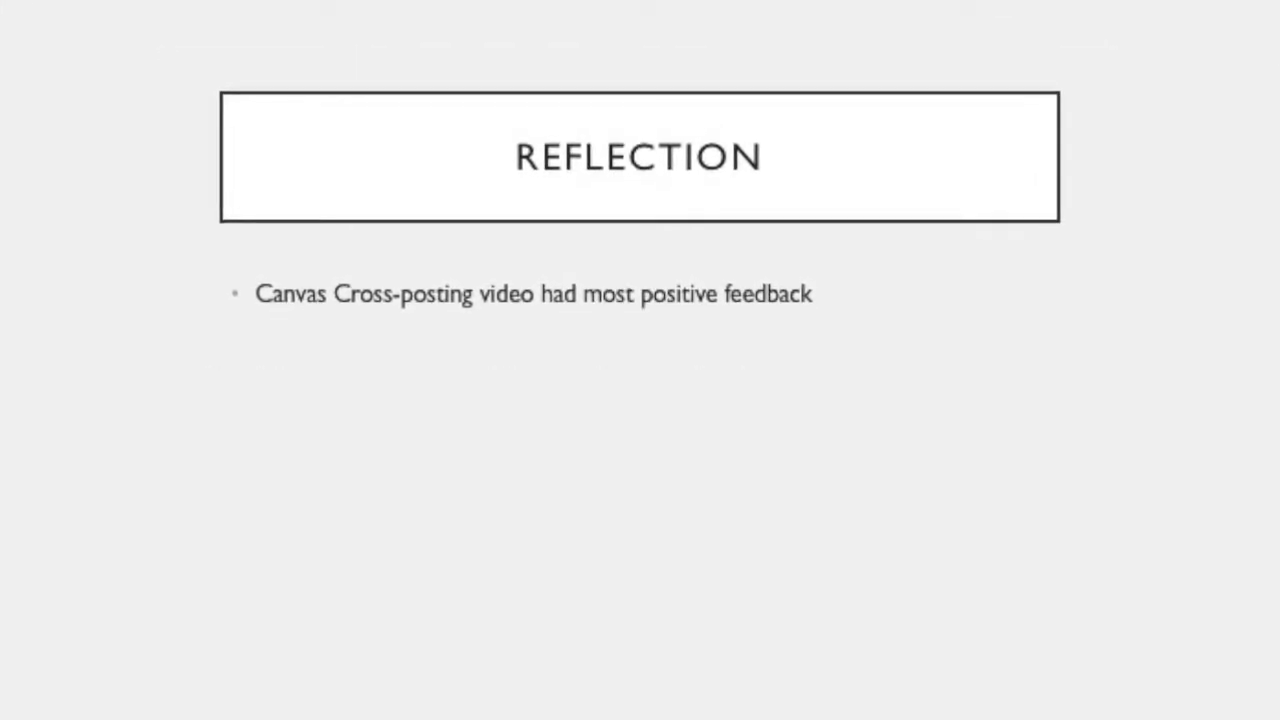